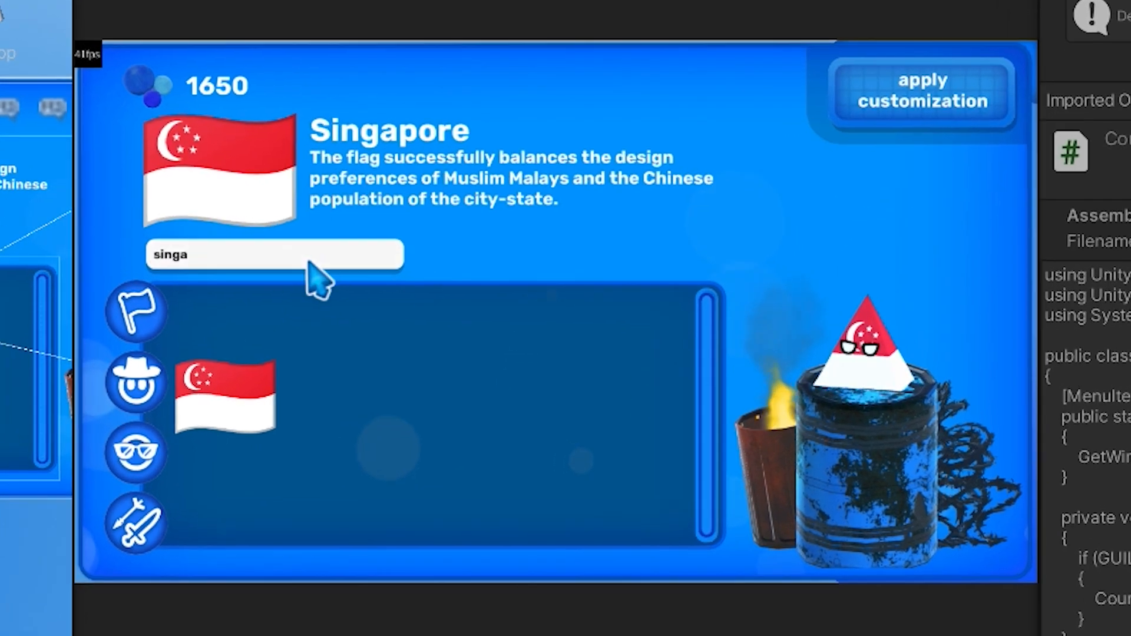
Step: Review the editor script's MenuItem attribute and serialized field declarations
{"action": "type", "text": "kaza"}
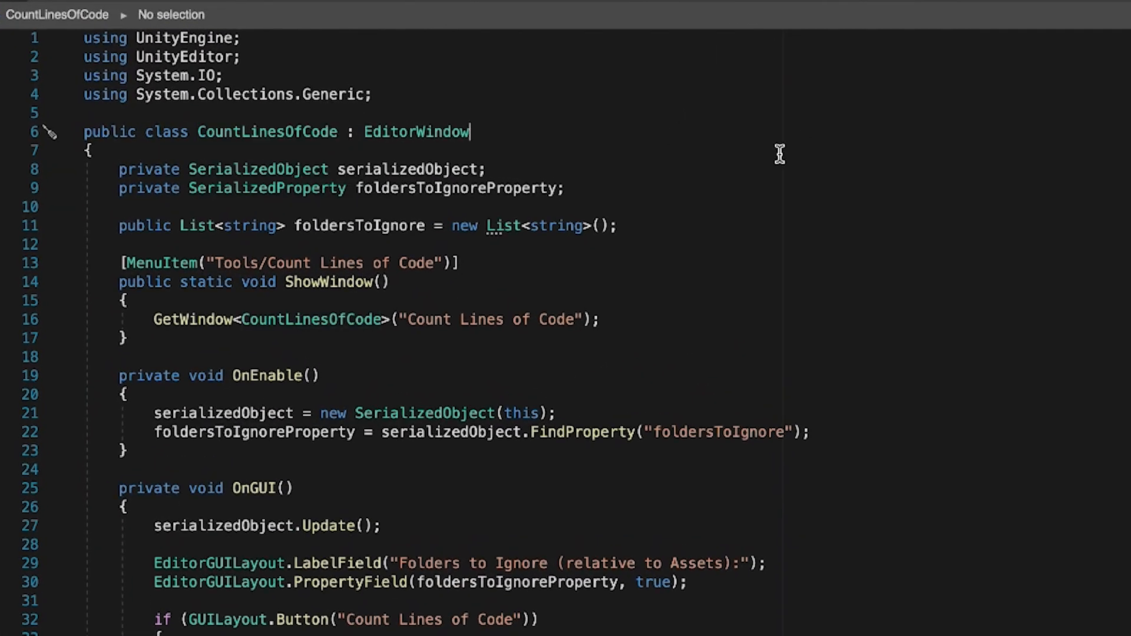
{"action": "double_click", "coordinate": [416, 131]}
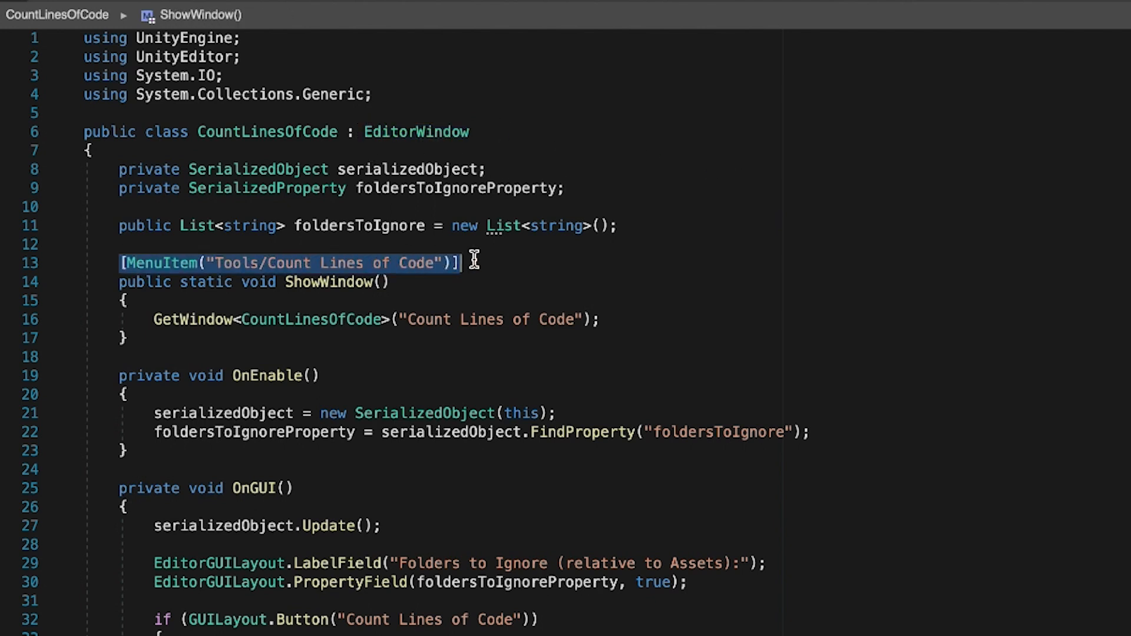
{"action": "left_click", "coordinate": [899, 344]}
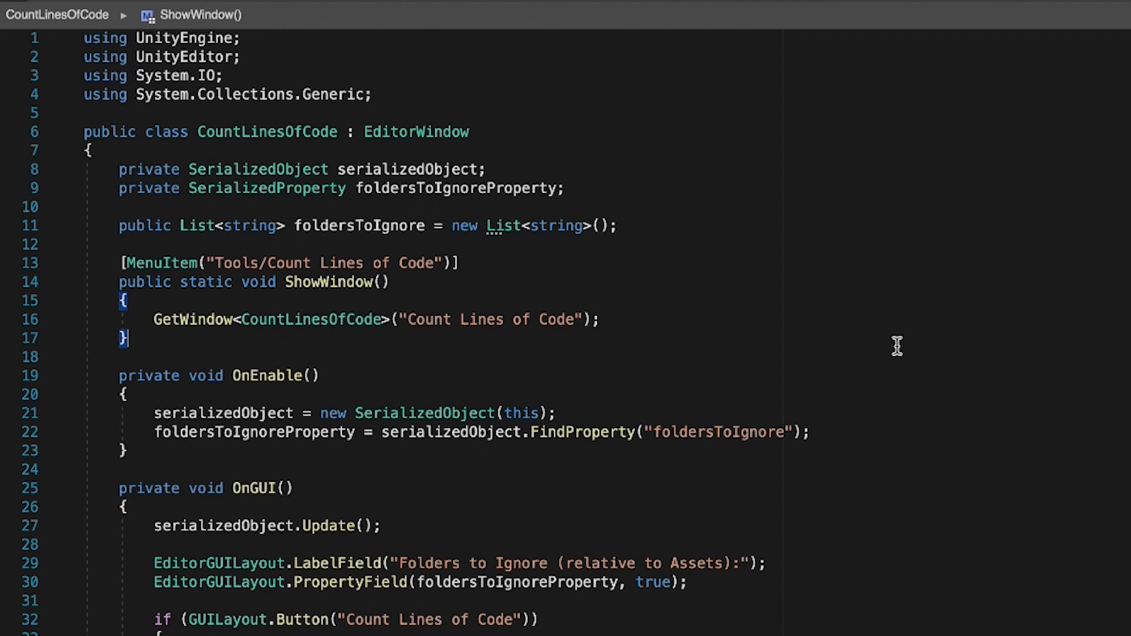
{"action": "scroll", "scroll_direction": "down", "scroll_amount": 3}
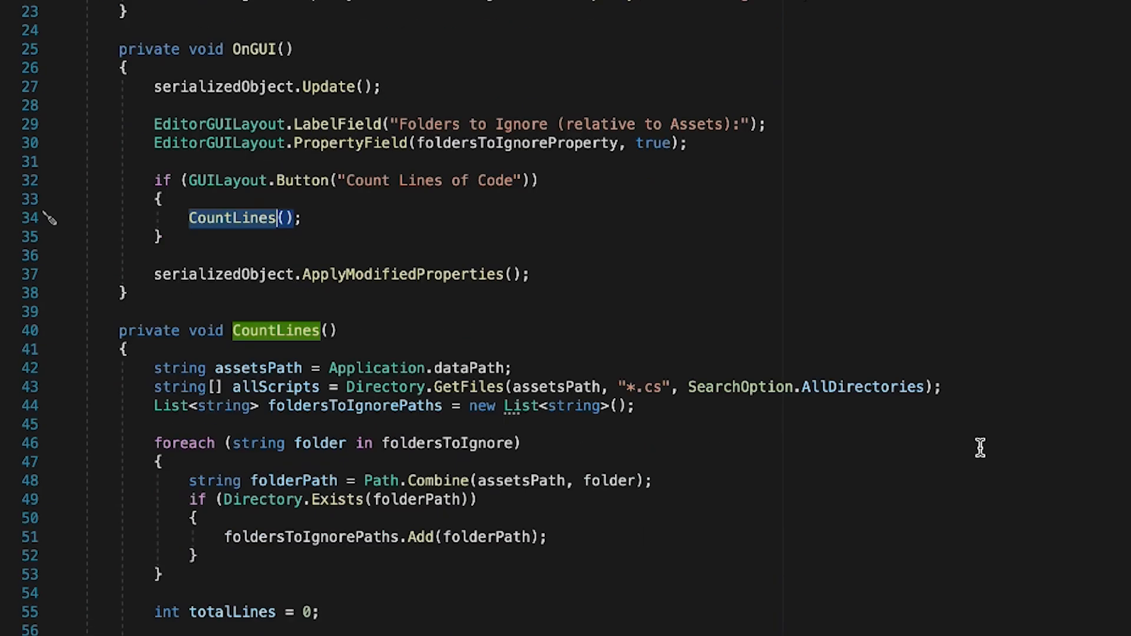
{"action": "scroll", "scroll_direction": "down", "scroll_amount": 3}
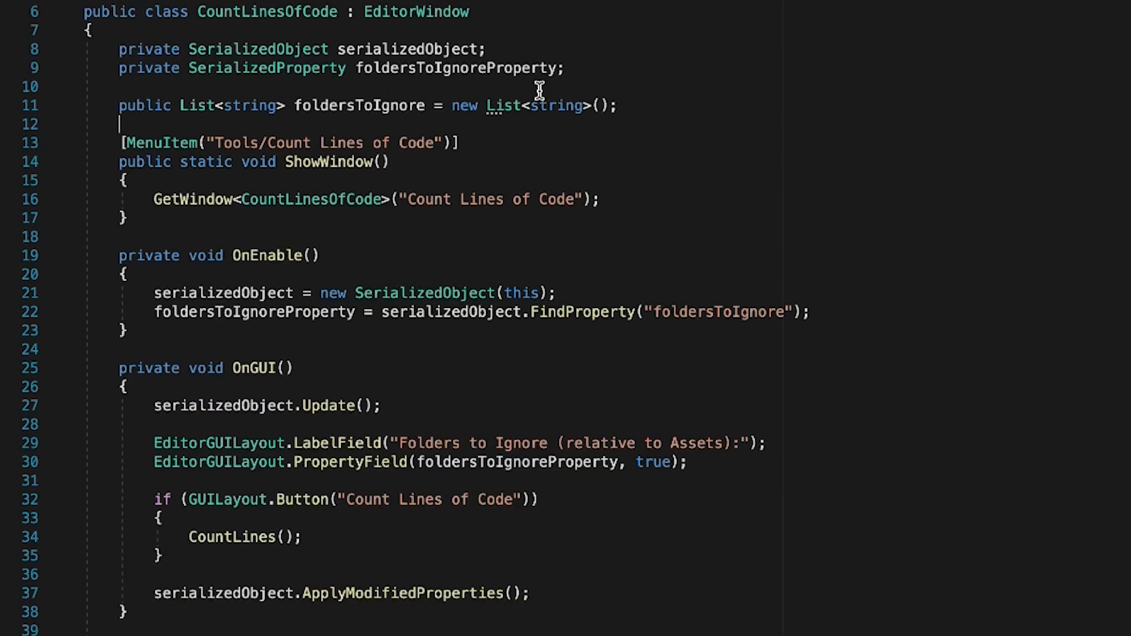
{"action": "left_click_drag", "start_coordinate": [119, 50], "coordinate": [616, 105]}
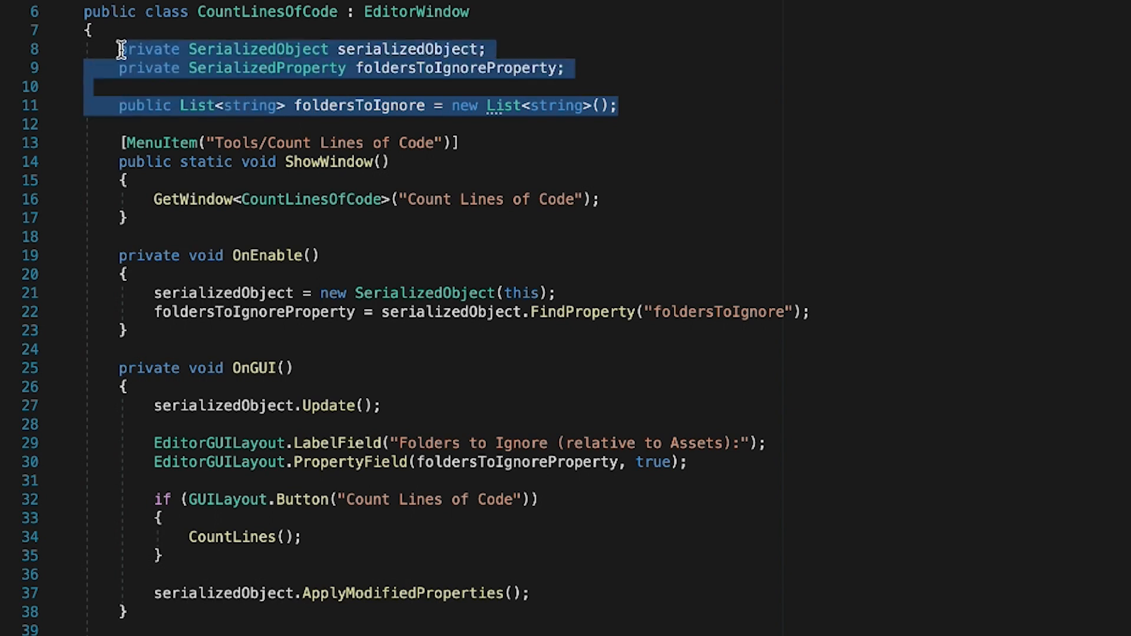
{"action": "scroll", "scroll_direction": "down", "scroll_amount": 3}
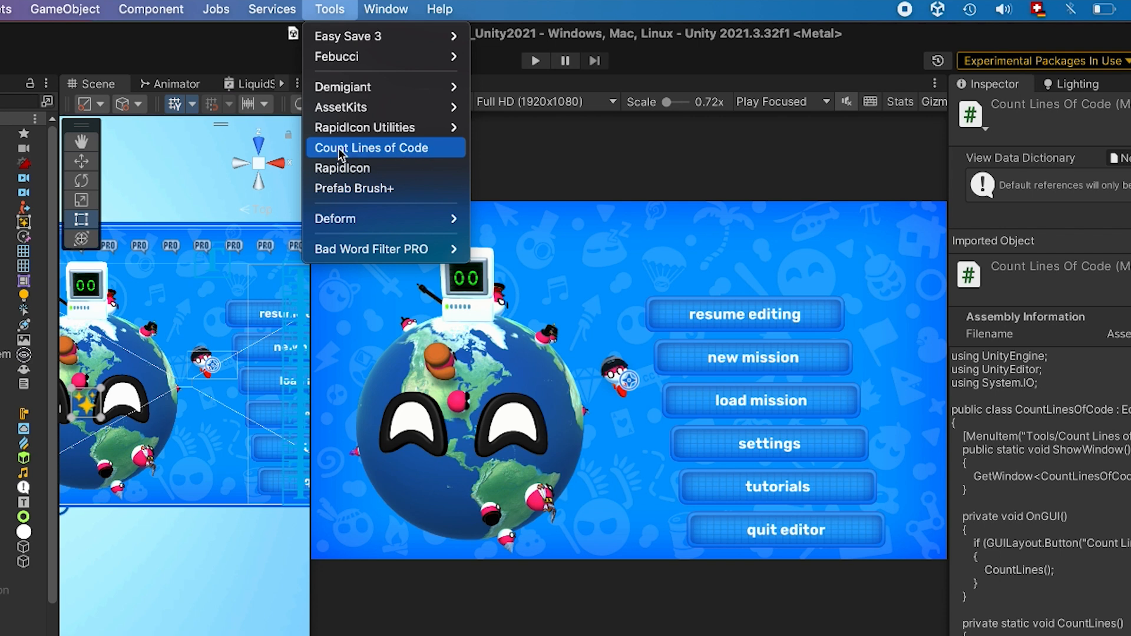
{"action": "mouse_move", "coordinate": [399, 156]}
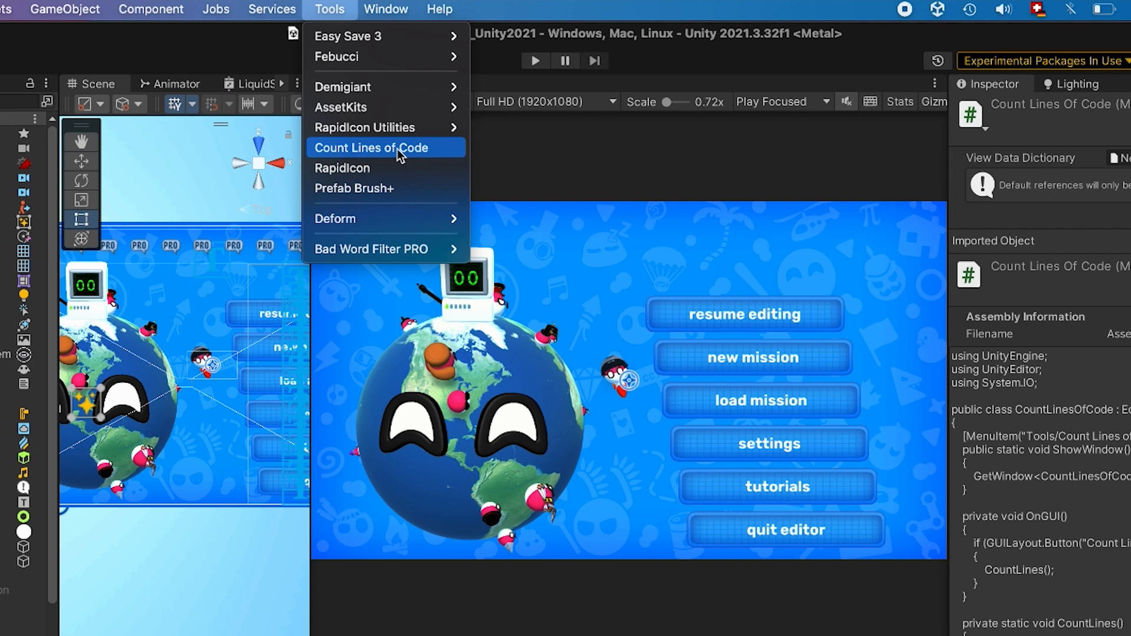
Step: In Count Lines of Code, add ignored folders AstarPathfindingProject and FImpossible Creations alongside Packages and ExtraPackages
{"action": "left_click", "coordinate": [372, 149]}
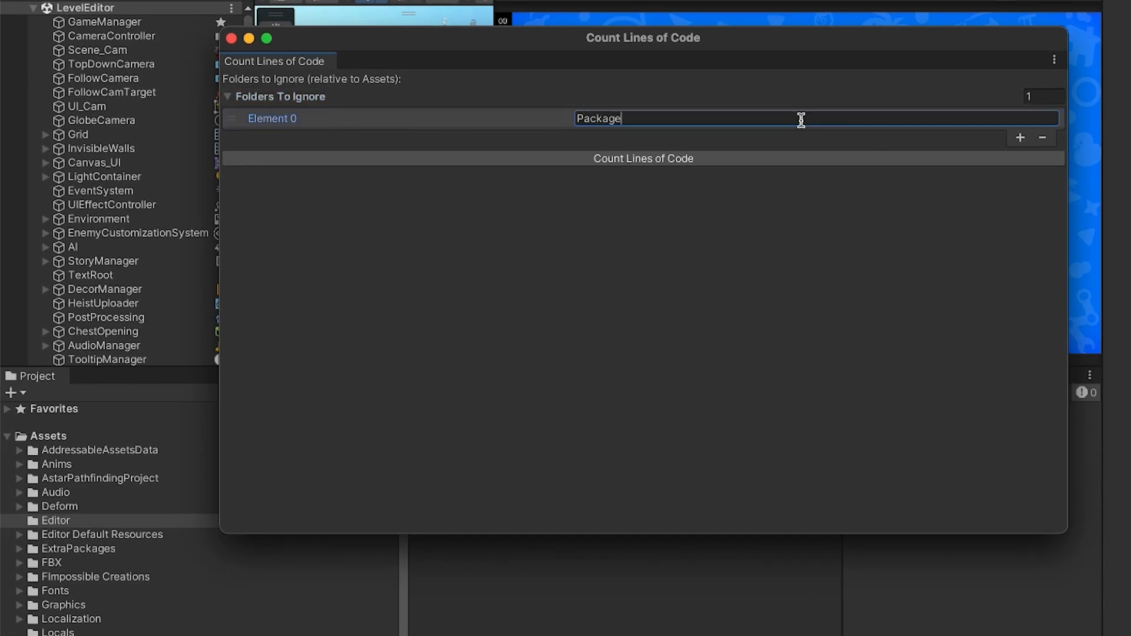
{"action": "left_click", "coordinate": [1019, 137]}
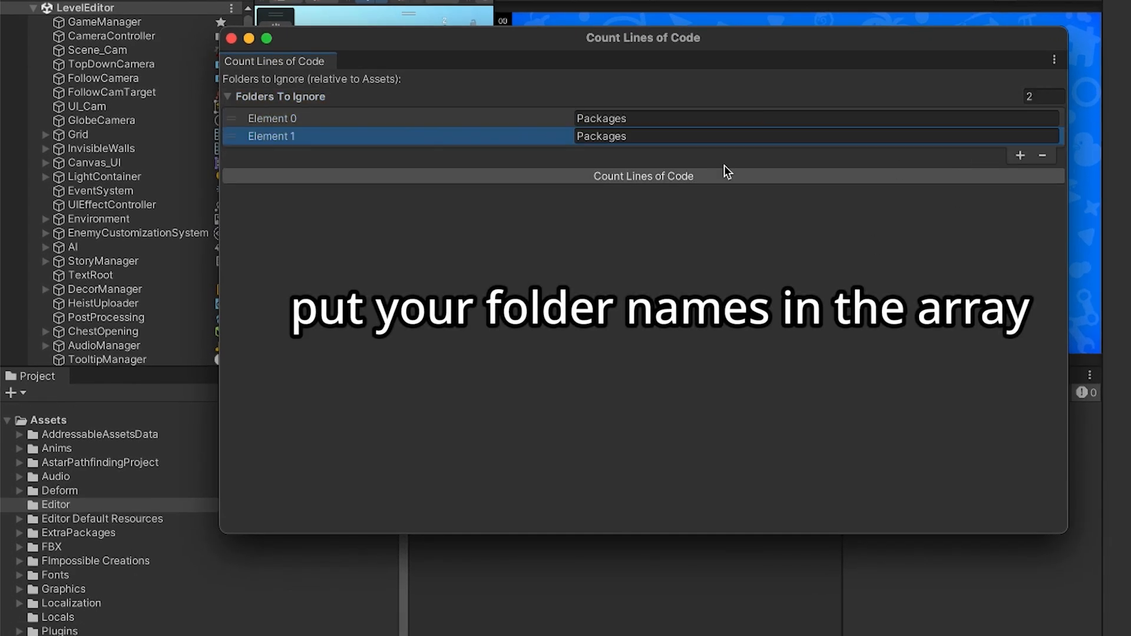
{"action": "left_click", "coordinate": [1019, 156]}
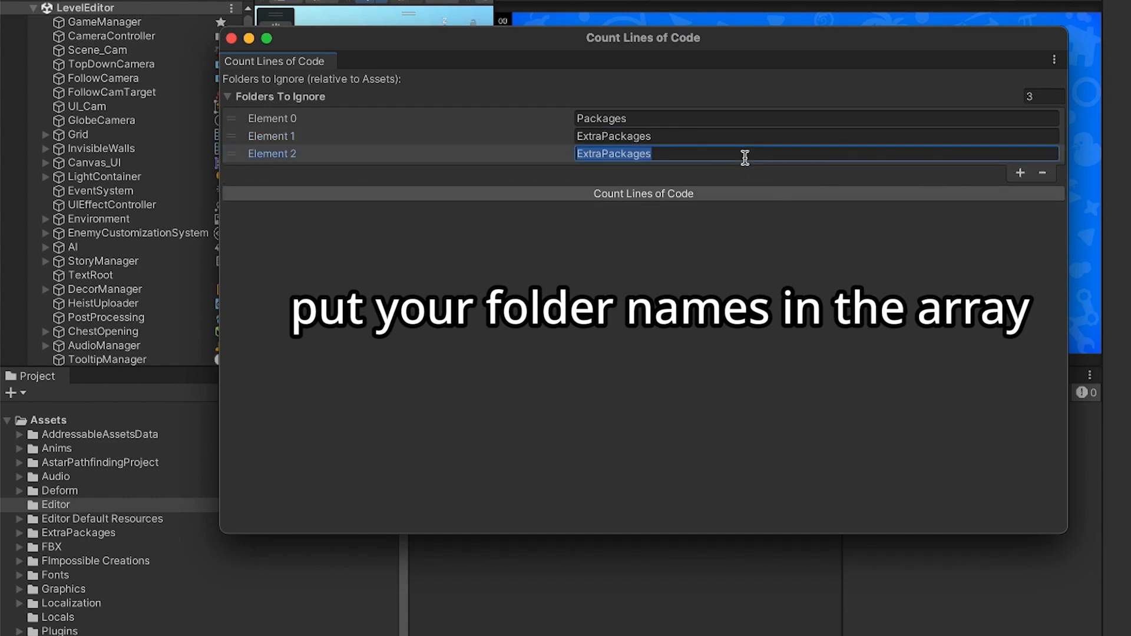
{"action": "type", "text": "AstarPathfindingProject"}
{"action": "type", "text": "FIm"}
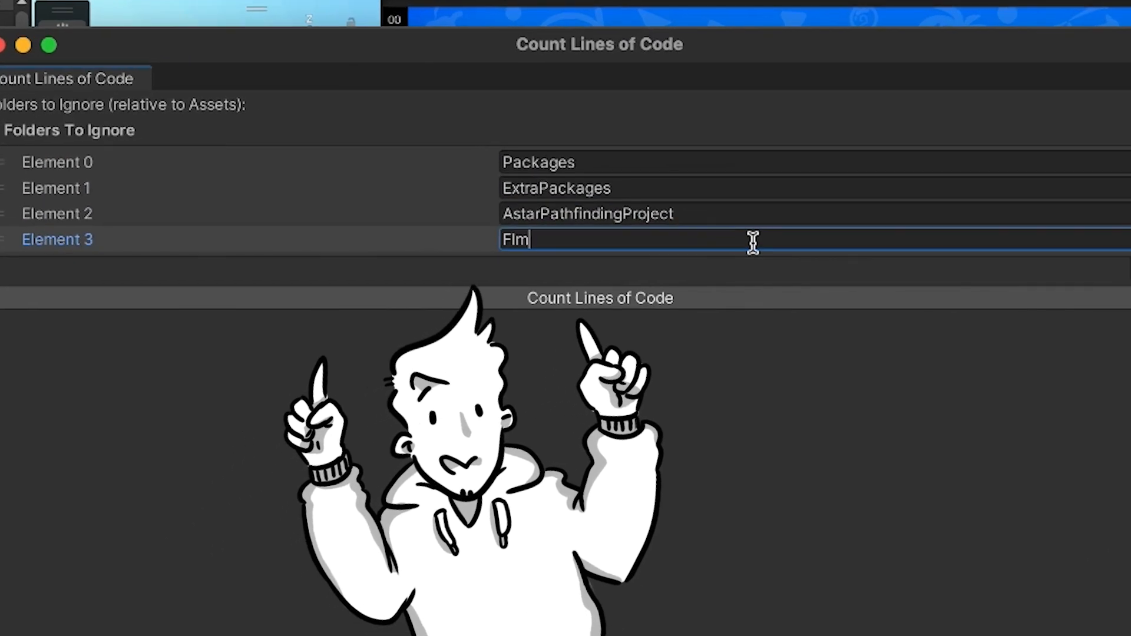
{"action": "type", "text": "possible Creations"}
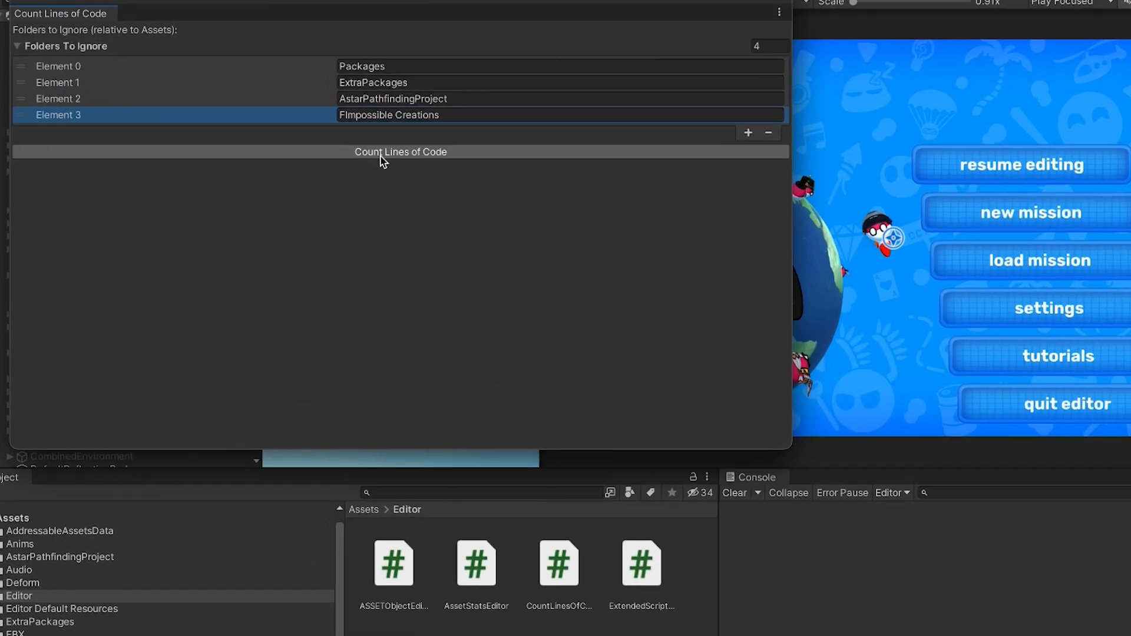
Step: Run the line count and select the Console entry reporting 94749 total lines of code
{"action": "left_click", "coordinate": [400, 152]}
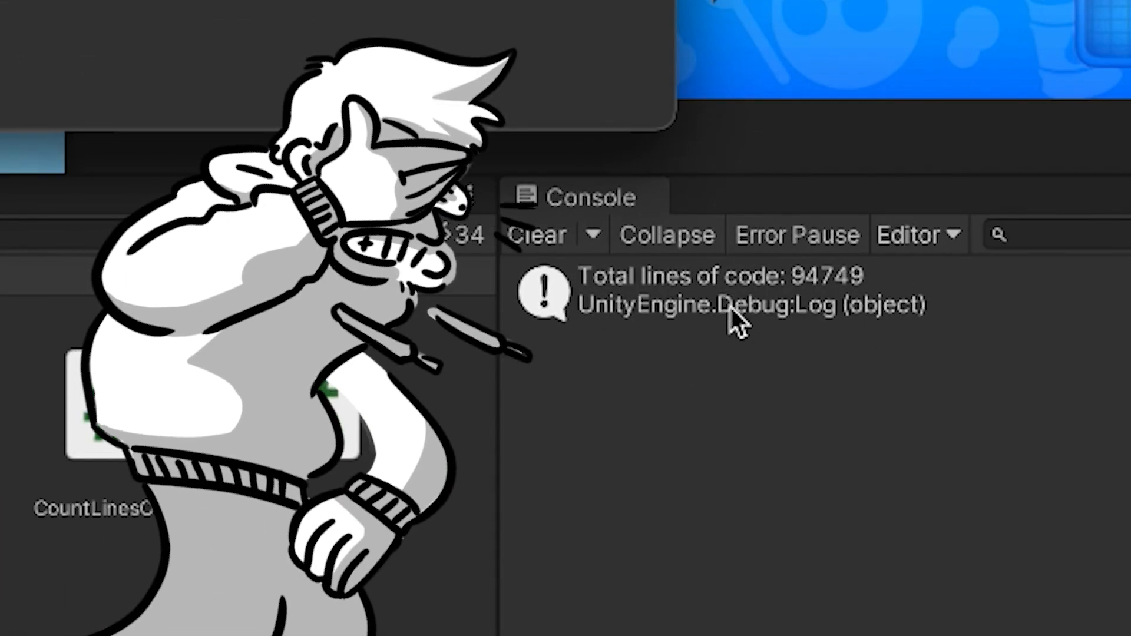
{"action": "left_click", "coordinate": [750, 303]}
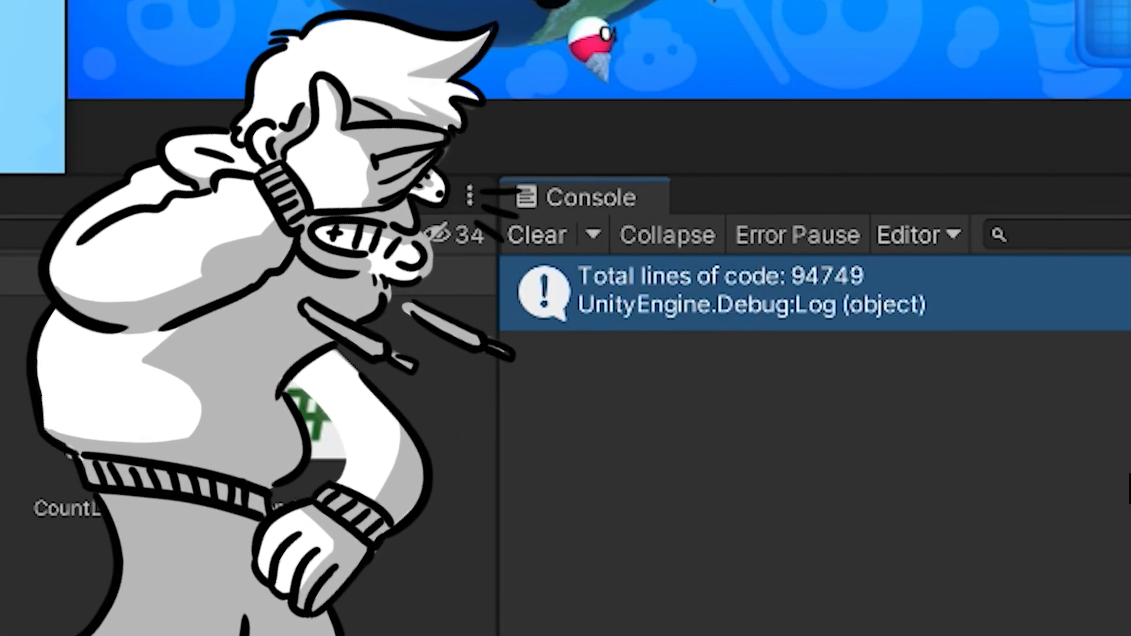